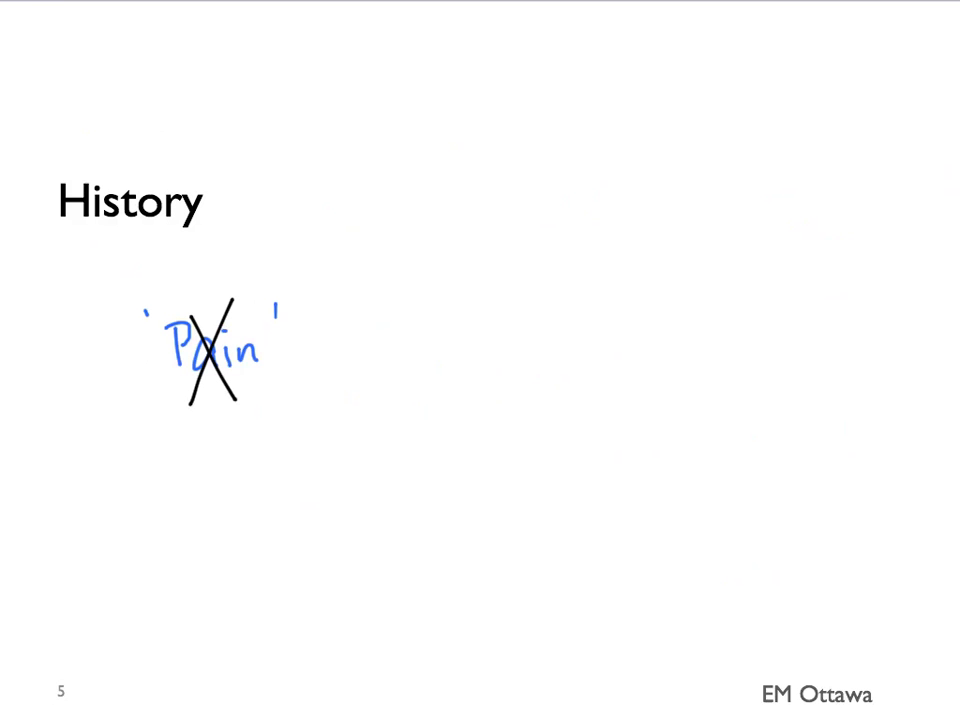
Step: Advance from the History slide to the Pericarditis history slide
key(right)
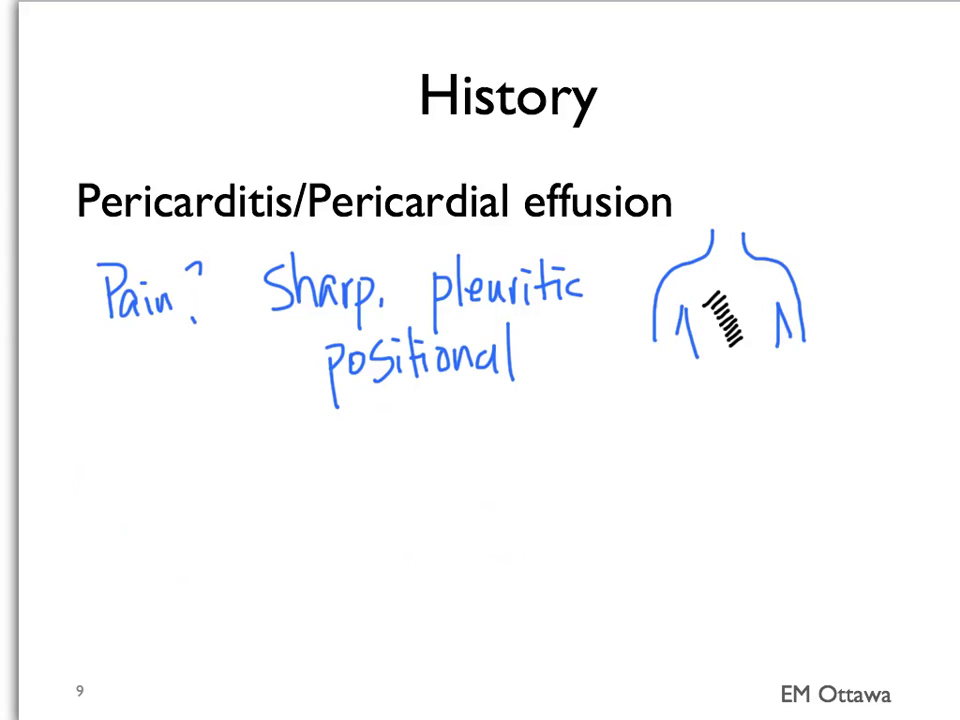
Step: Write 'Associated Sx:' on the pericarditis slide and move on to the Pneumothorax slide
text(Associated Sx:)
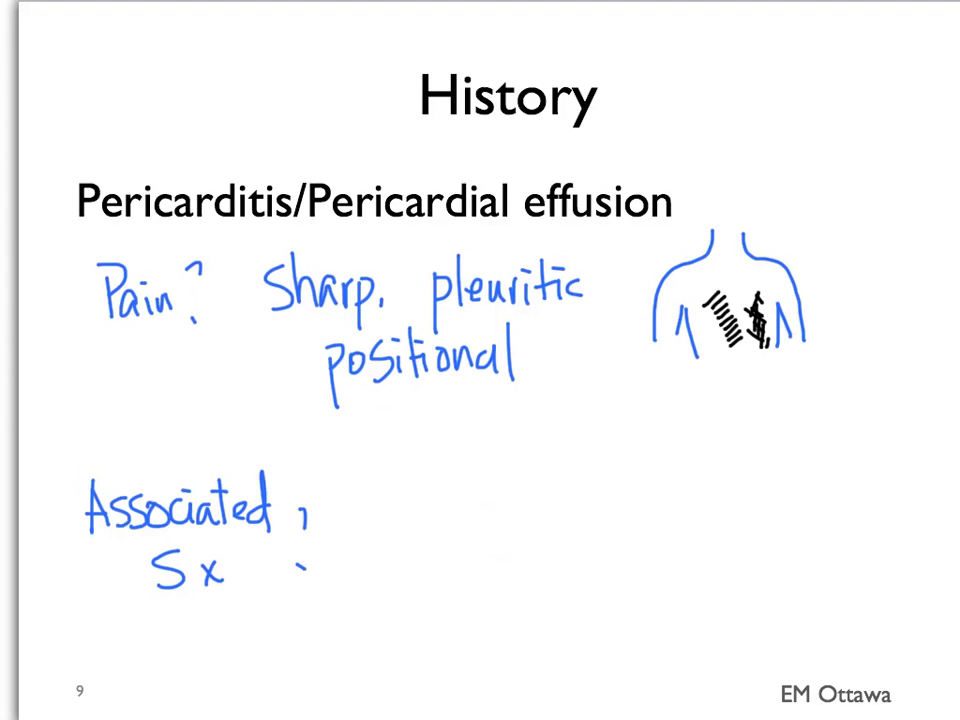
key(Right)
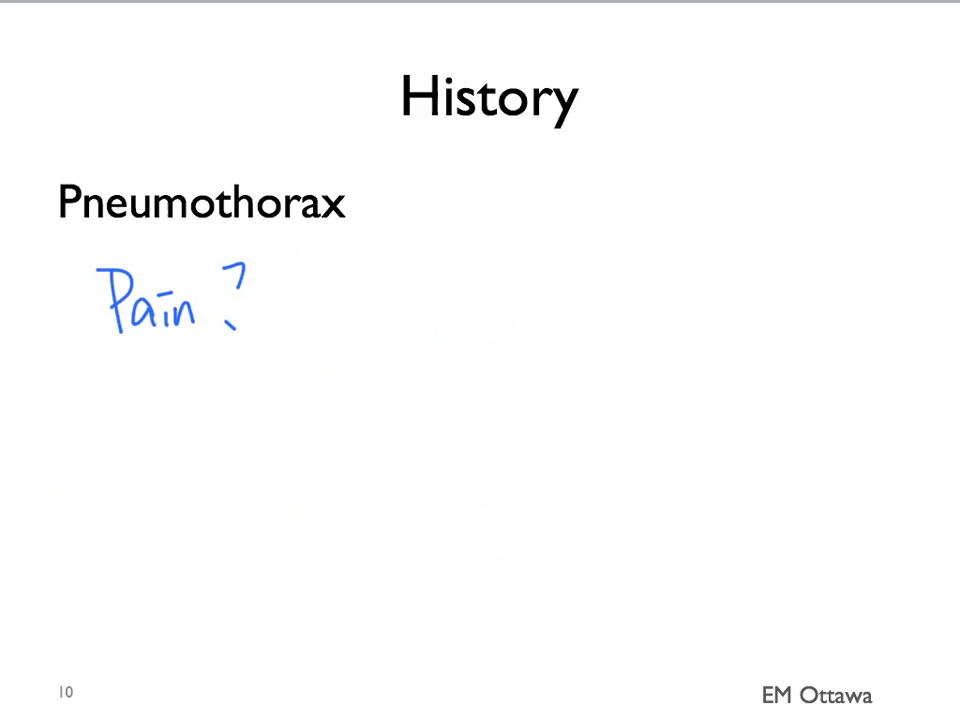
Step: Note the pneumothorax pain as 'Sharp,' and list 'SOB' as an associated symptom
text(Sharp, pleuritic)
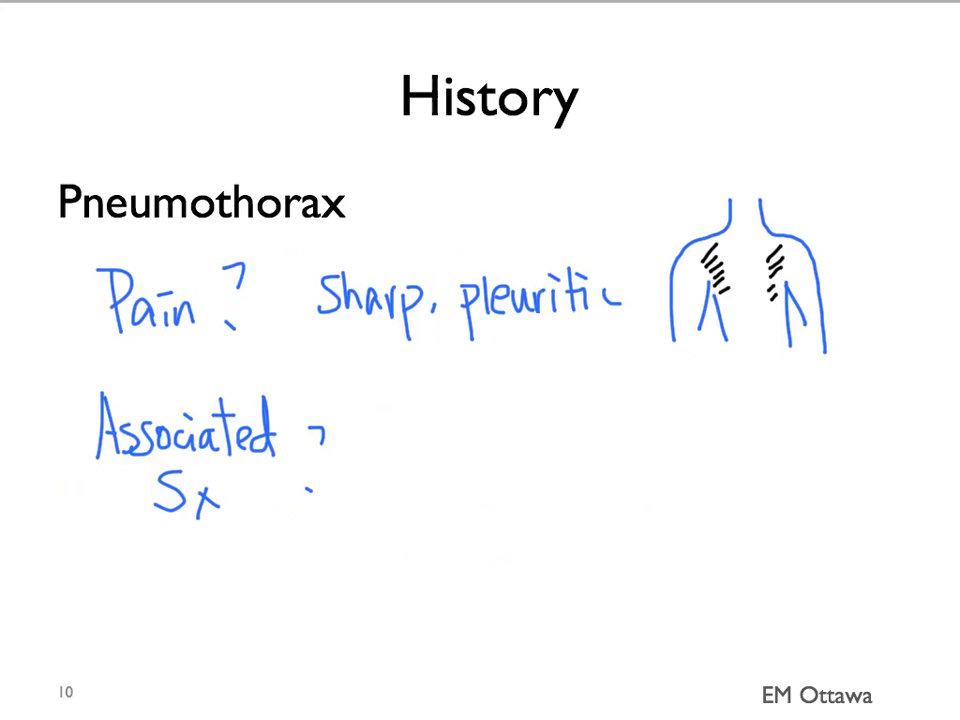
text(SOB)
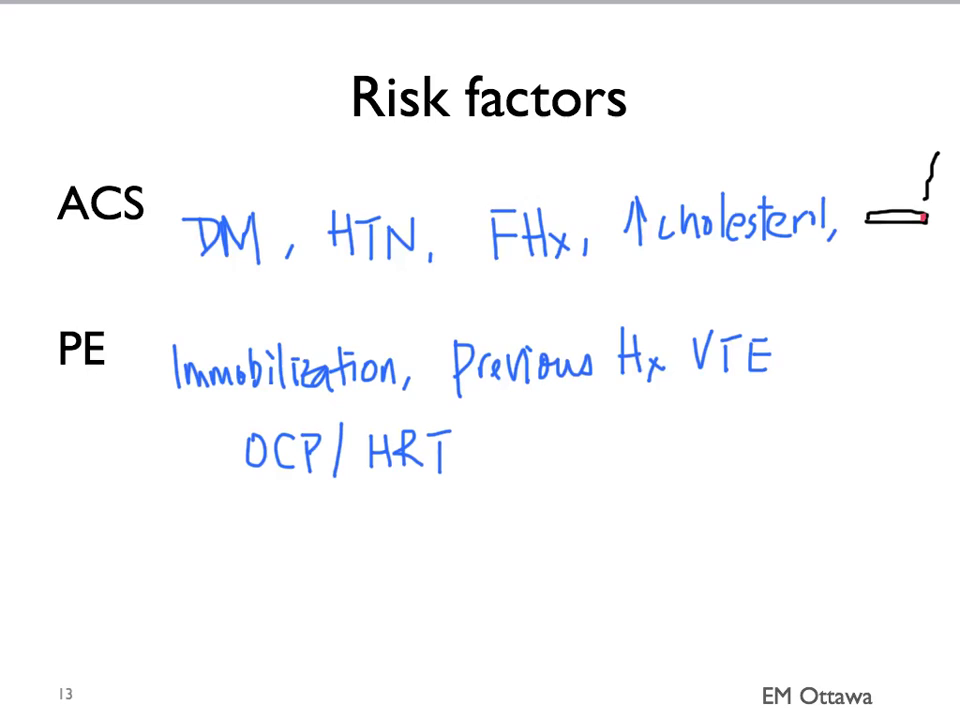
Step: Advance past the ACS and PE risk factors to the second Risk factors slide
key(Right)
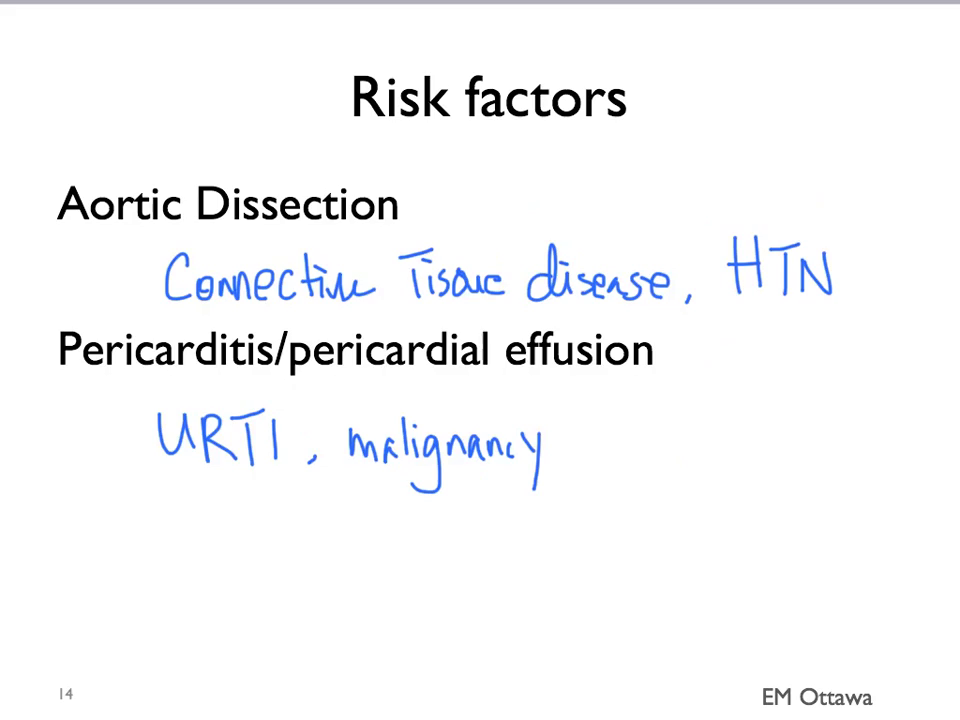
Step: Advance past the aortic dissection and pericarditis risk factors to slide 17
key(Right)
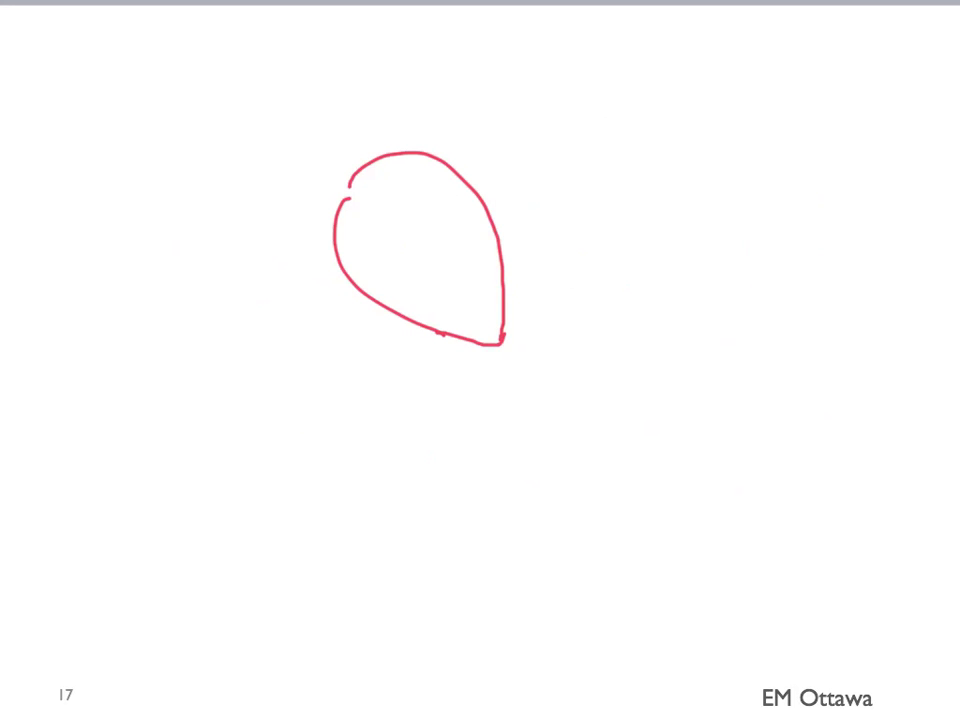
Step: Write '↓S1, S2' and 'pericardial Rub' beside the red heart sketch
drag(516, 184, 640, 200)
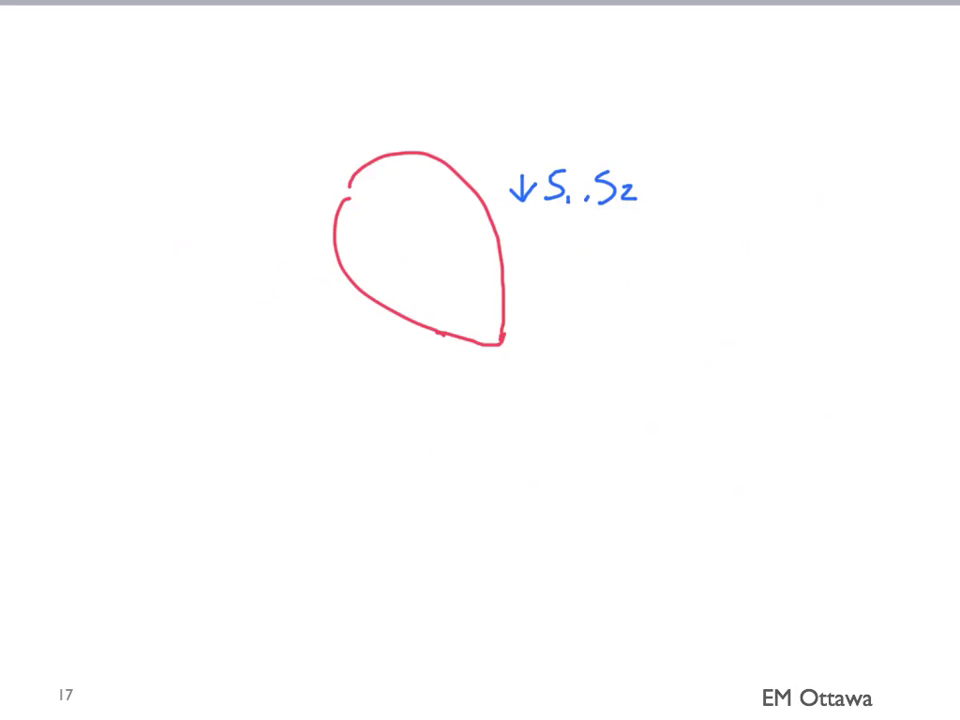
text(pericardial Rub)
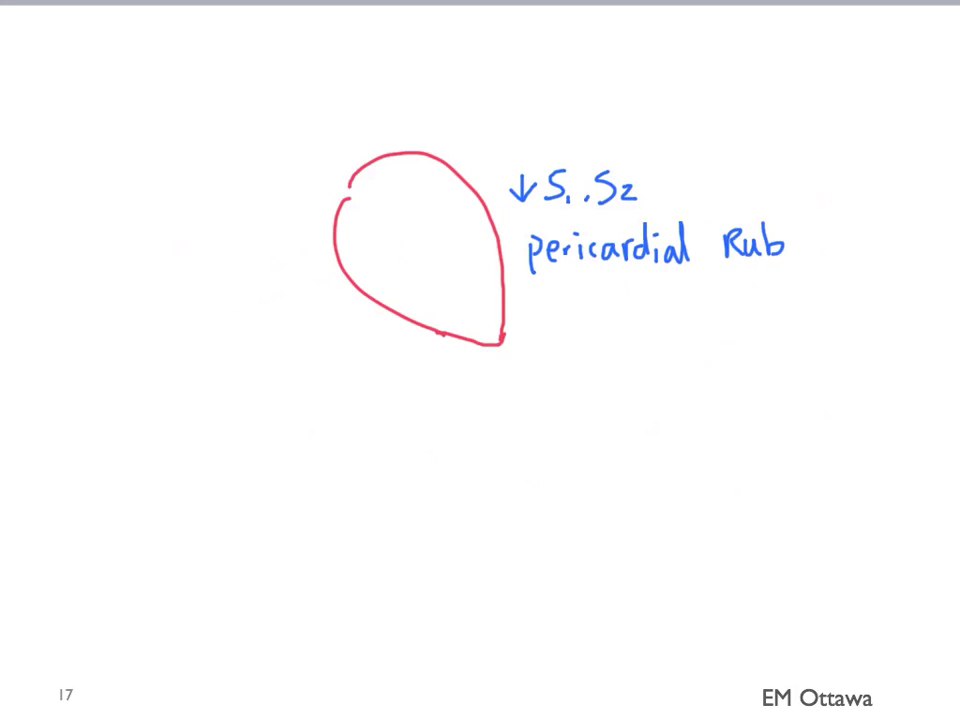